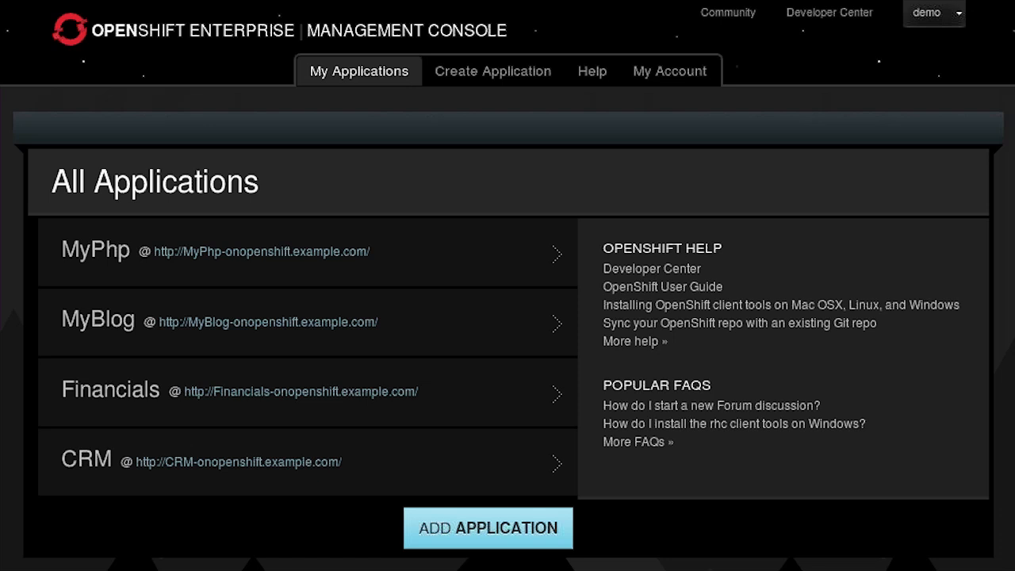
{"action": "mouse_move", "coordinate": [714, 87]}
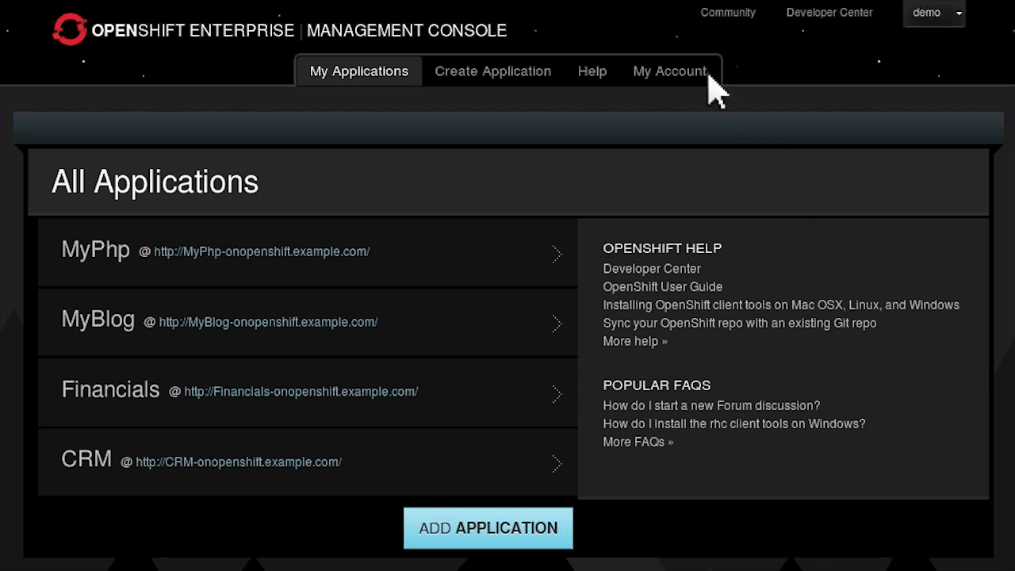
- Visit the account details and help pages, then return to the applications list
{"action": "left_click", "coordinate": [669, 70]}
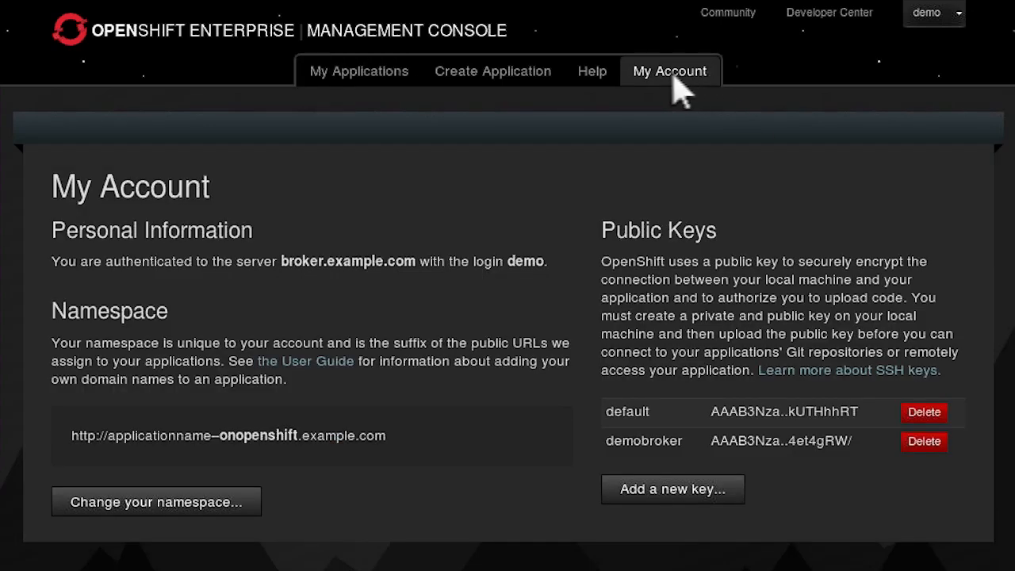
{"action": "left_click", "coordinate": [591, 70]}
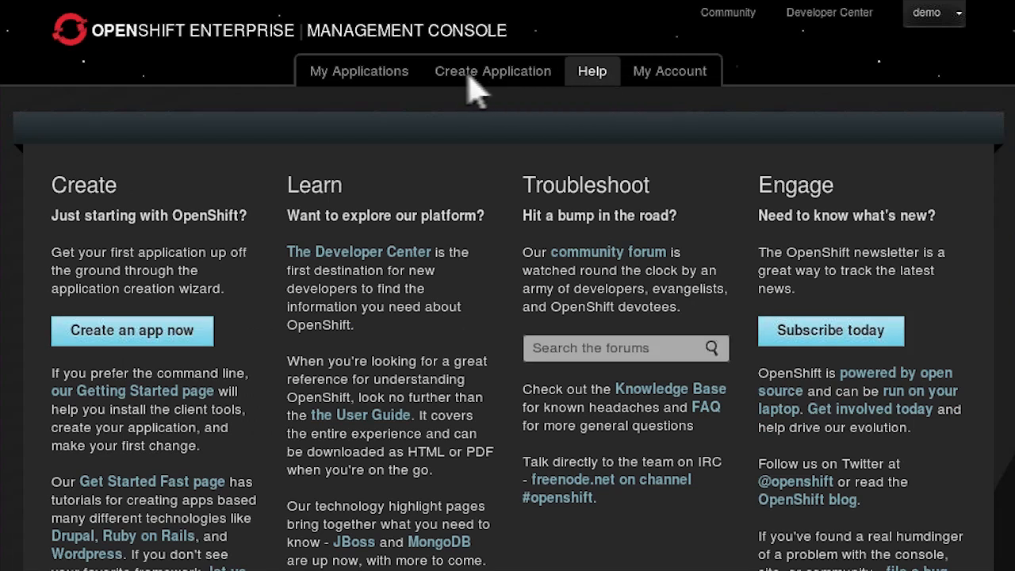
{"action": "left_click", "coordinate": [359, 70]}
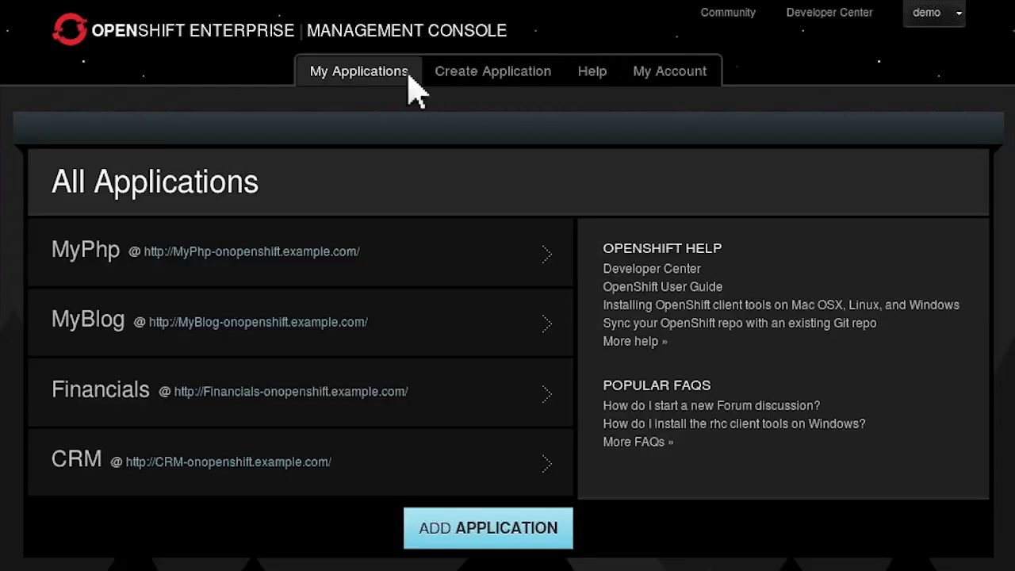
{"action": "mouse_move", "coordinate": [88, 254]}
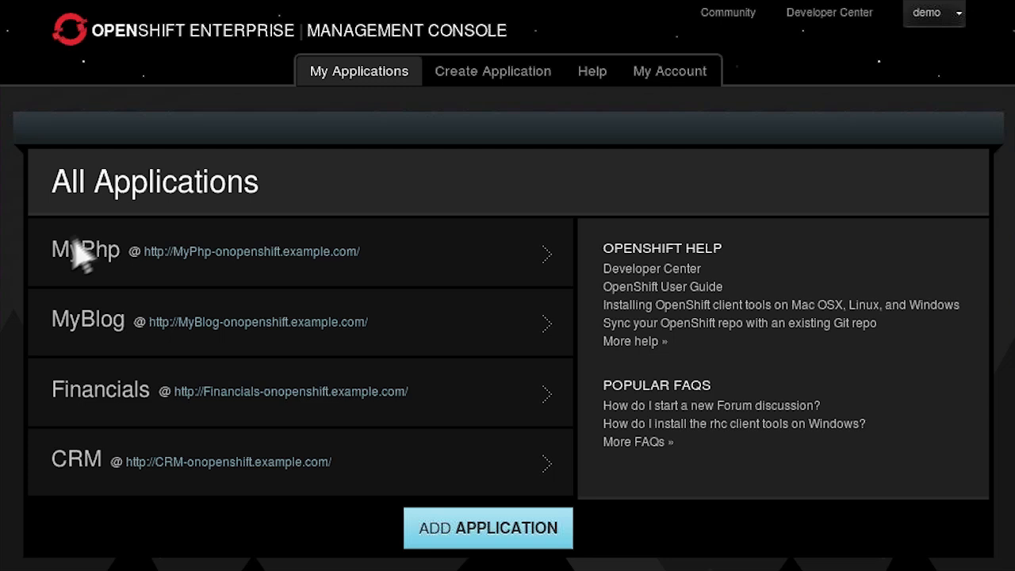
{"action": "mouse_move", "coordinate": [51, 483]}
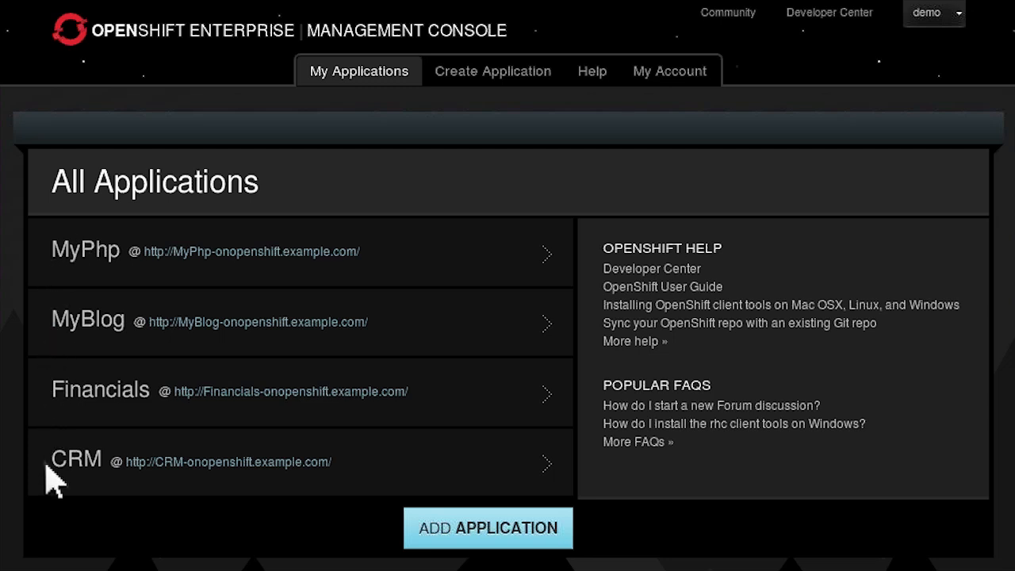
- Add a new PHP 5.3 application named NewMktgApp
{"action": "left_click", "coordinate": [492, 69]}
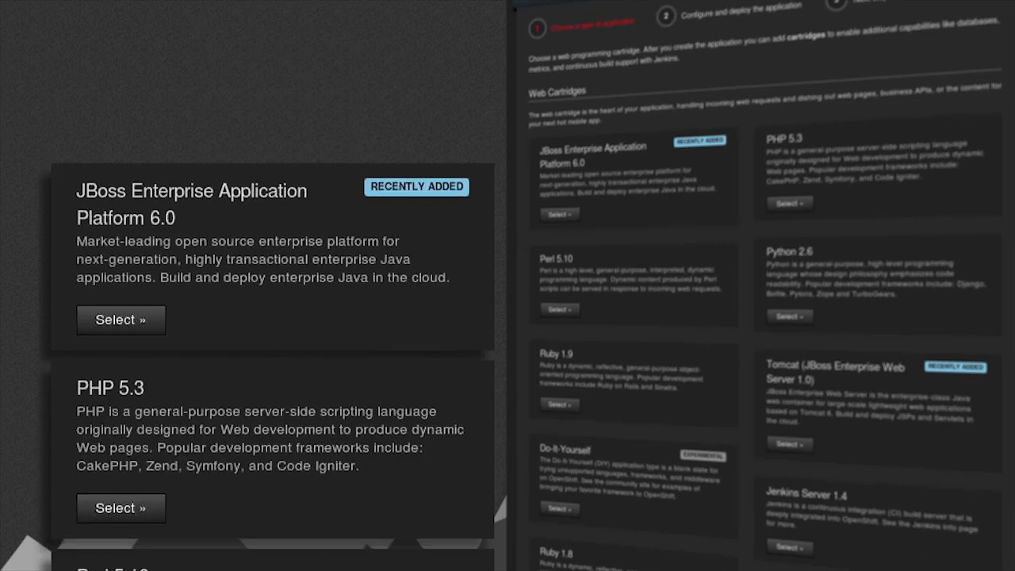
{"action": "scroll", "scroll_direction": "down", "scroll_amount": 3}
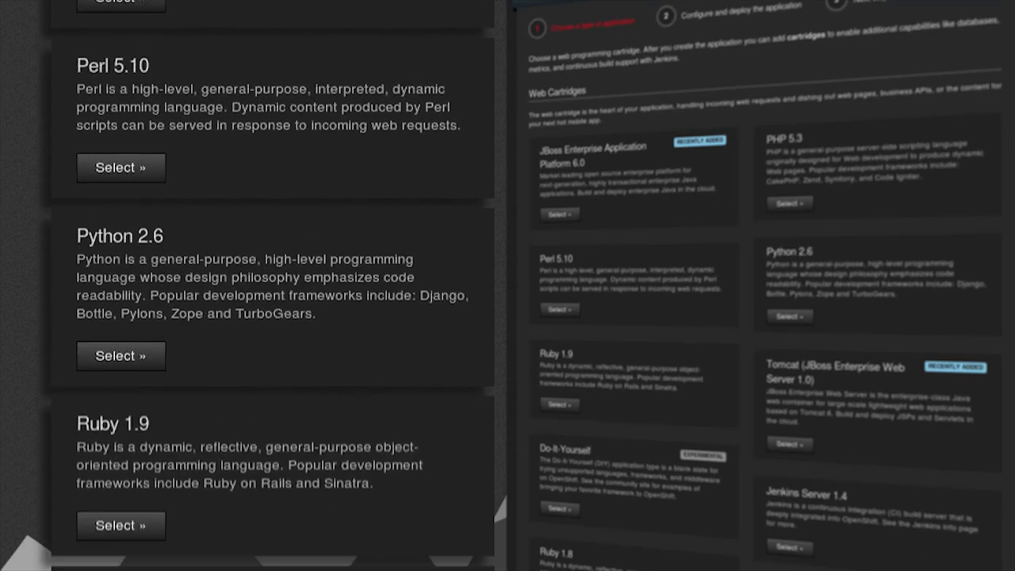
{"action": "scroll", "scroll_direction": "down", "scroll_amount": 3}
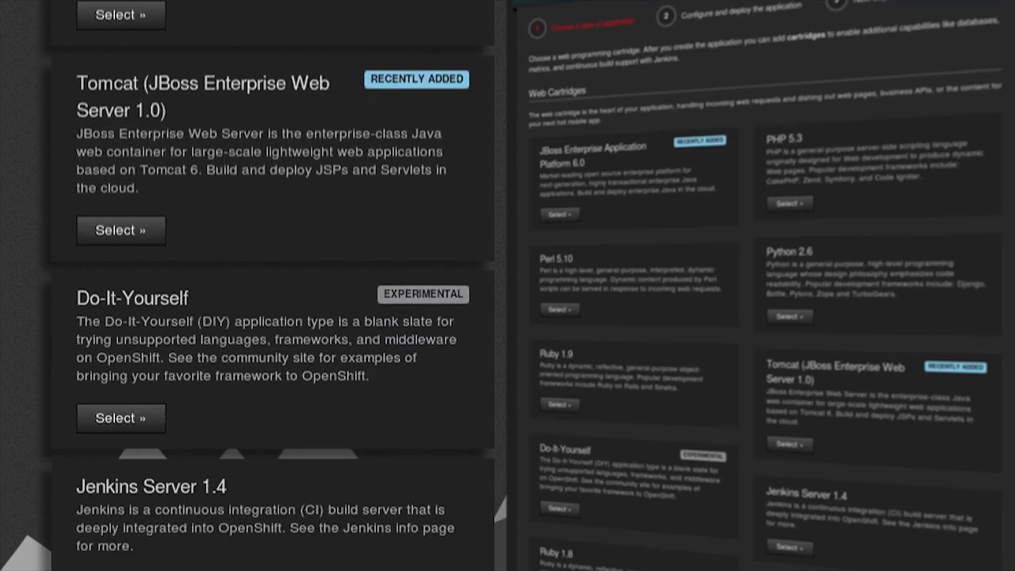
{"action": "scroll", "scroll_direction": "down", "scroll_amount": 3}
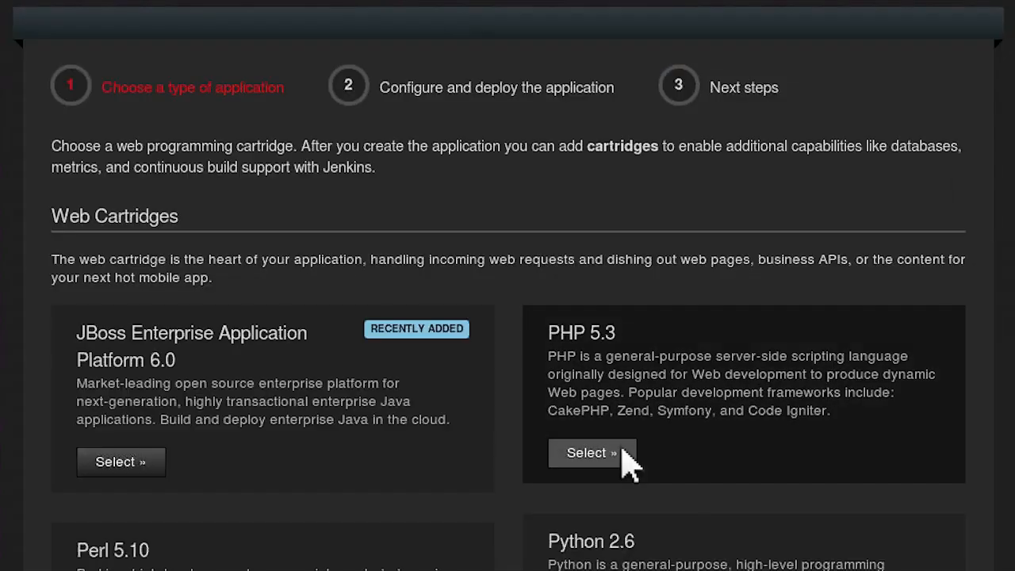
{"action": "left_click", "coordinate": [587, 453]}
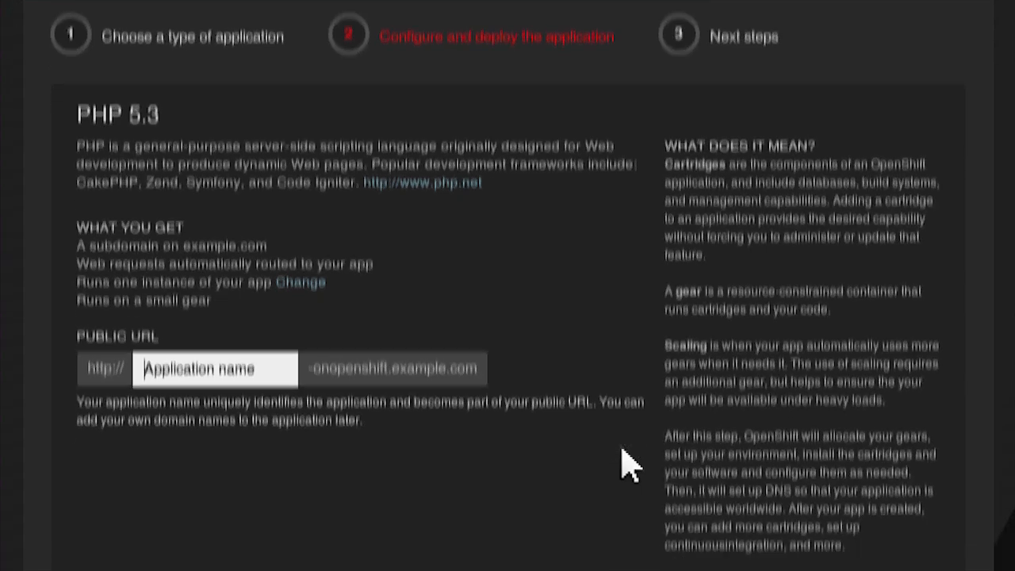
{"action": "scroll", "scroll_direction": "down", "scroll_amount": 3}
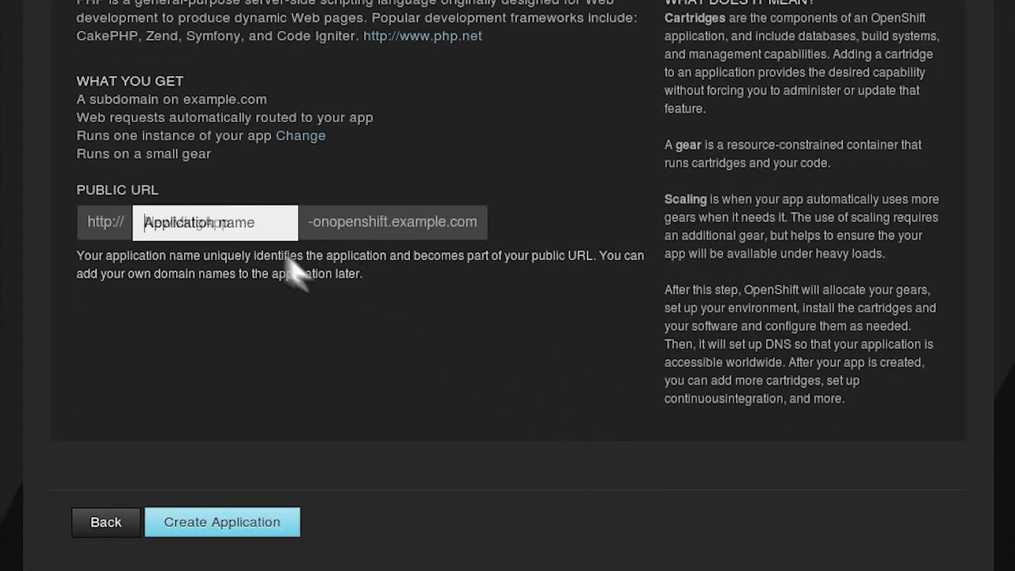
{"action": "type", "text": "NewMktgApp"}
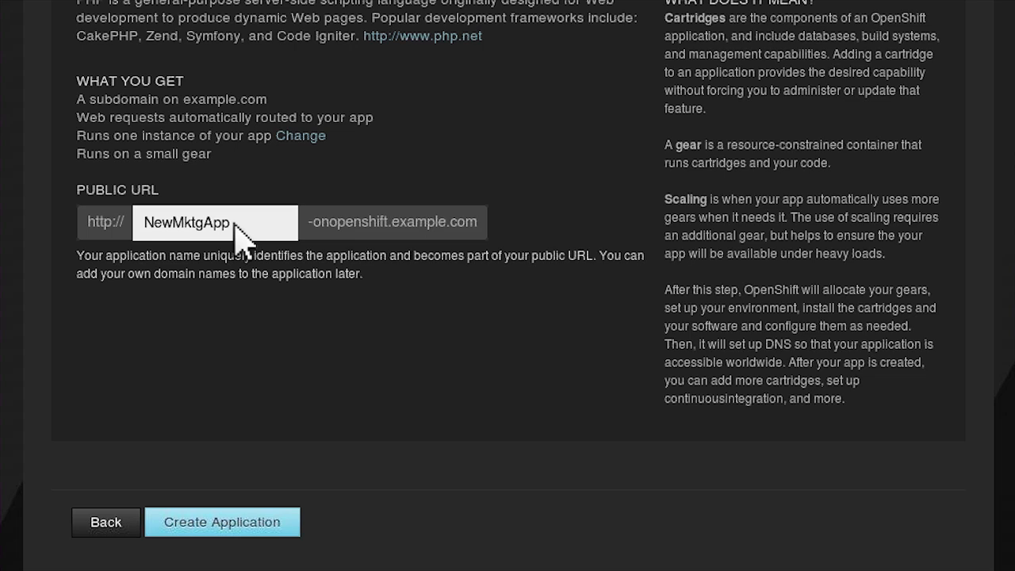
- Create NewMktgApp, visit its public URL and select its git clone command
{"action": "left_click", "coordinate": [222, 522]}
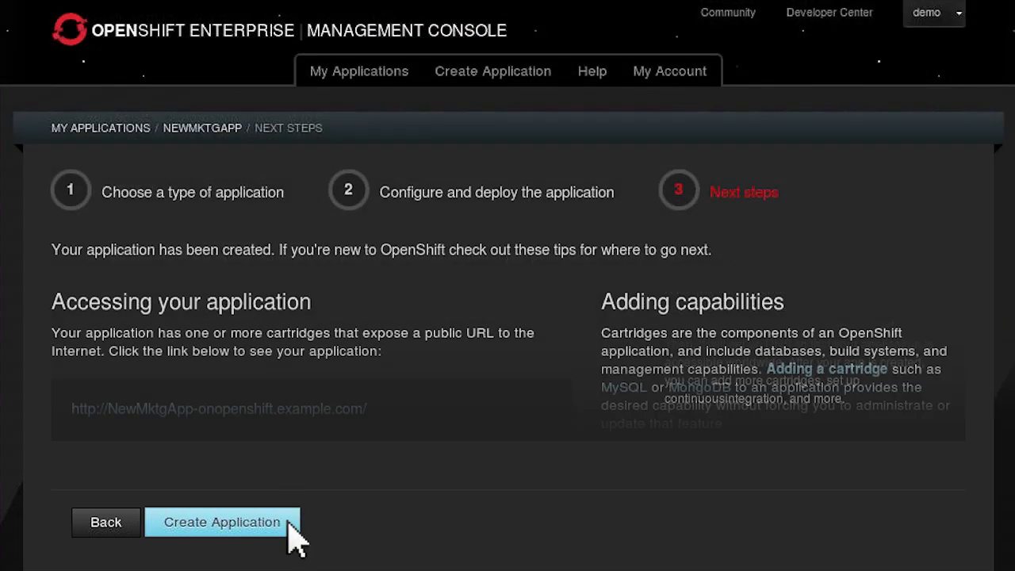
{"action": "left_click", "coordinate": [222, 522]}
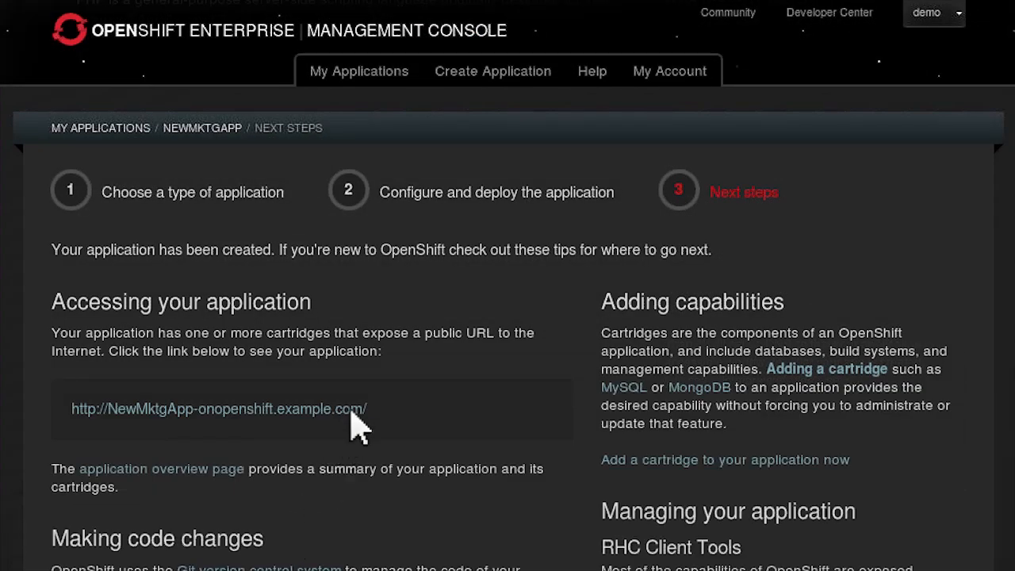
{"action": "left_click", "coordinate": [219, 409]}
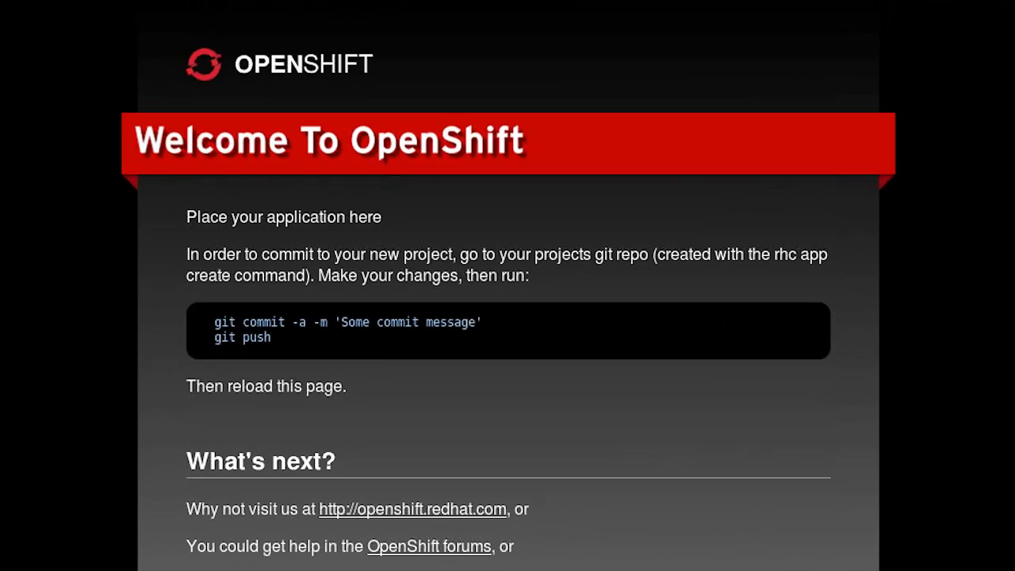
{"action": "scroll", "scroll_direction": "down", "scroll_amount": 3}
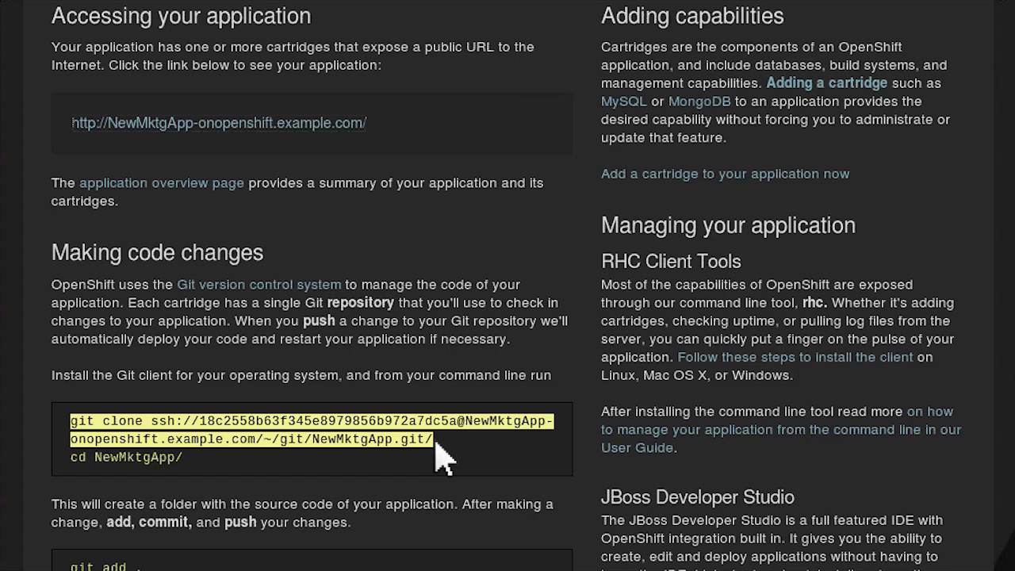
{"action": "left_click", "coordinate": [57, 11]}
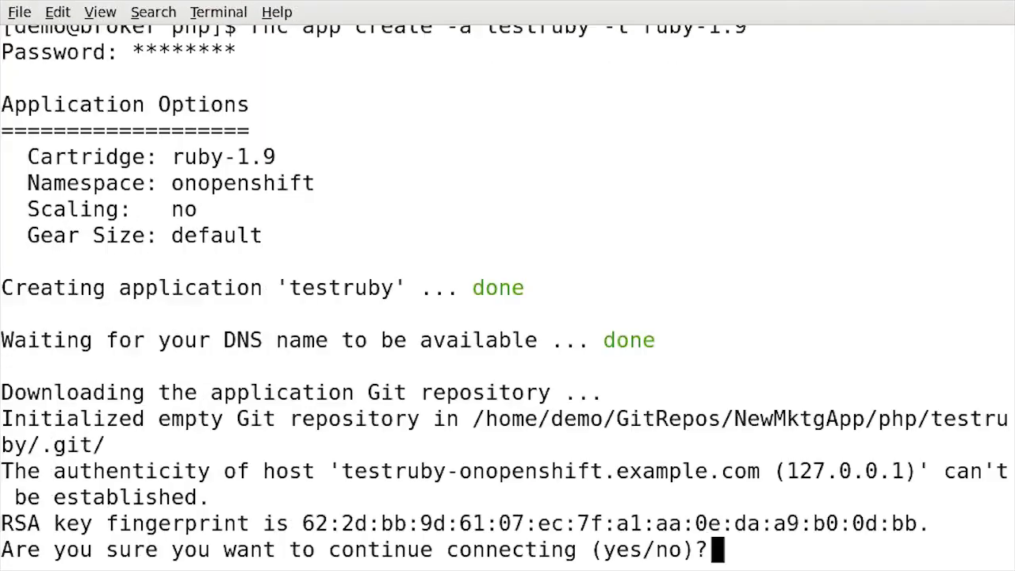
- Confirm the host for testruby and run rhc domain show with the password
{"action": "type", "text": "yes"}
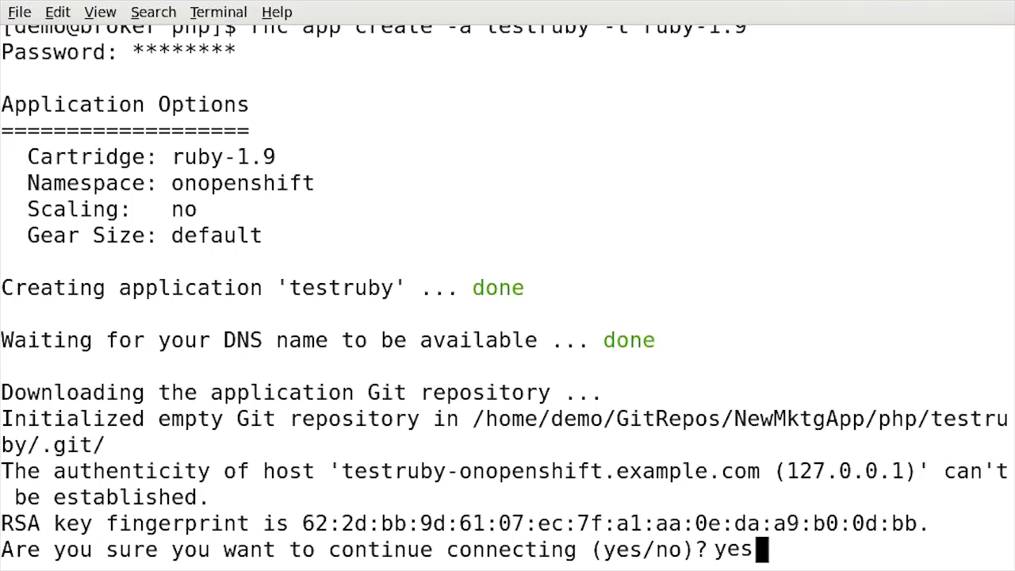
{"action": "type", "text": "rhc domain show"}
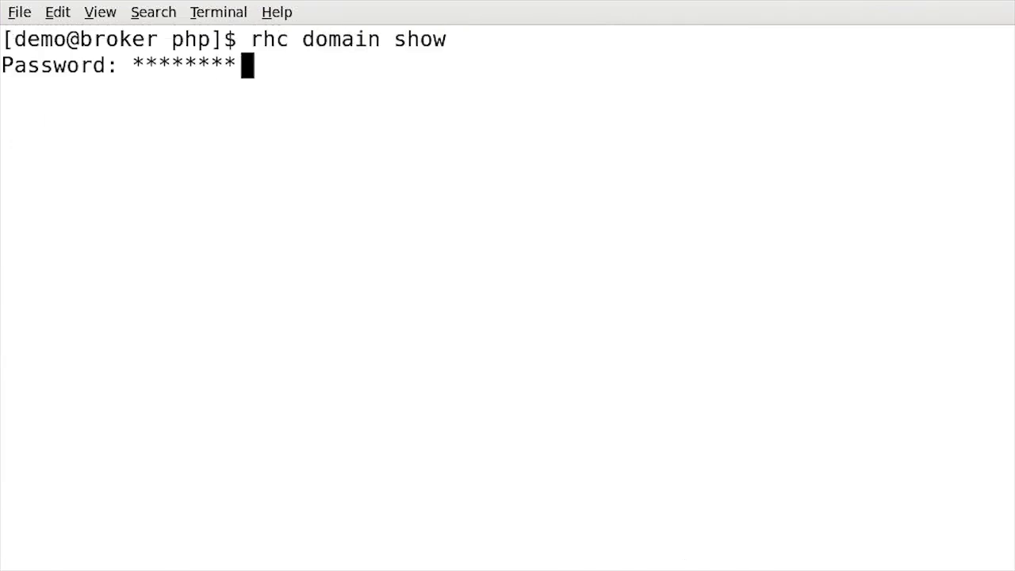
{"action": "key", "text": "Return"}
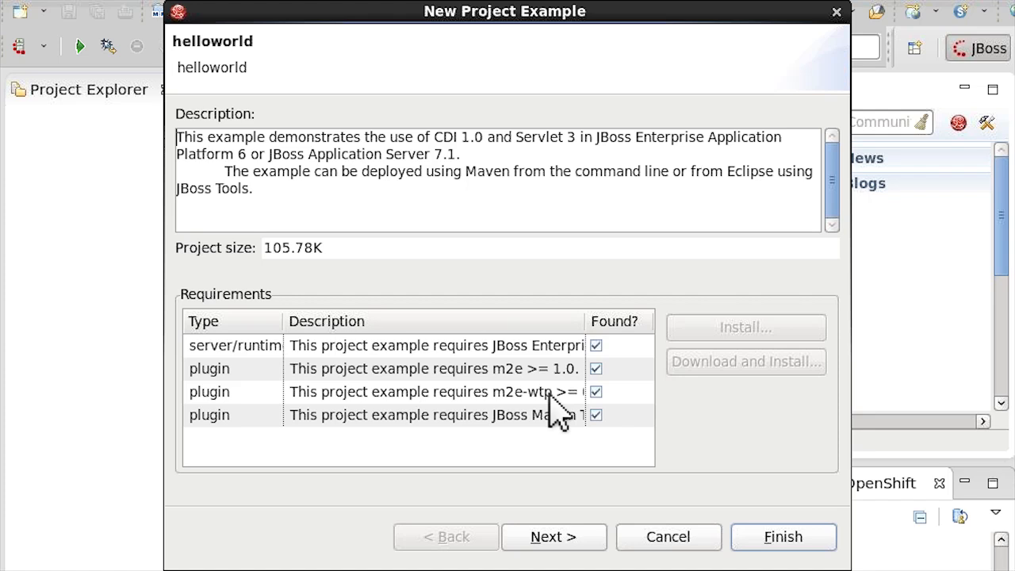
- Import the jboss-as-helloworld example and start an OpenShift application newtestjbossapp of type jbosseap-6.0
{"action": "left_click", "coordinate": [784, 536]}
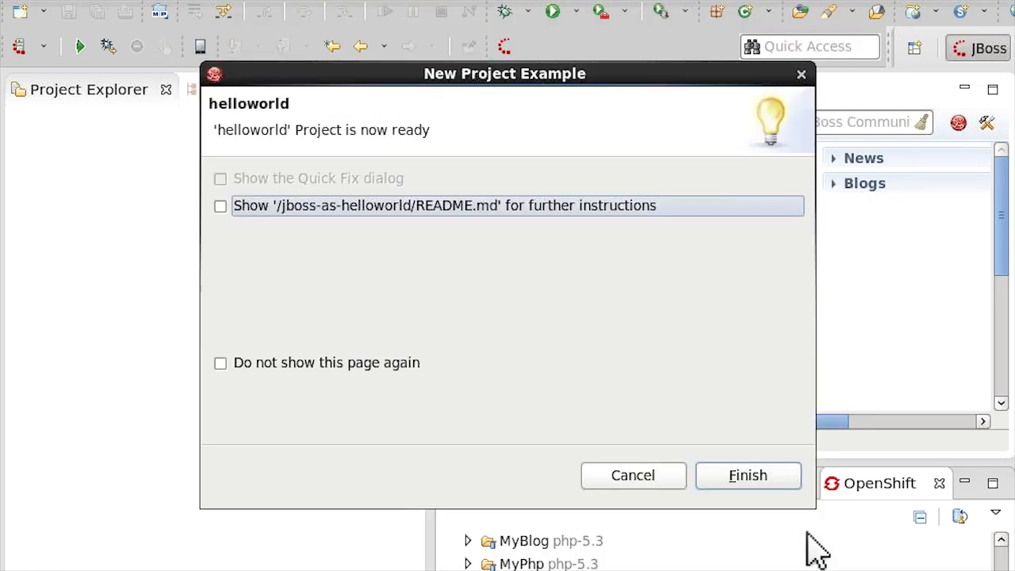
{"action": "left_click", "coordinate": [747, 475]}
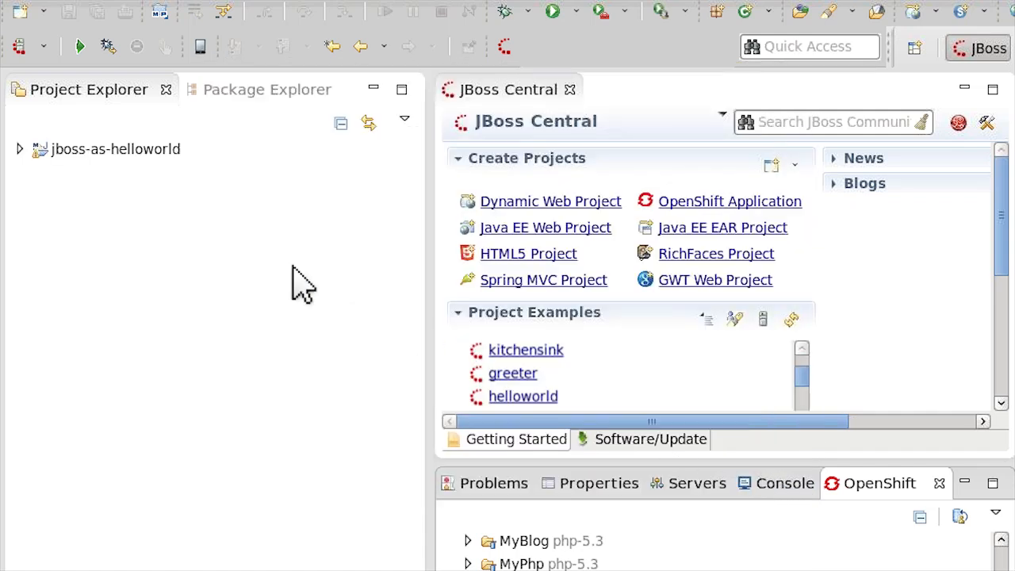
{"action": "left_click", "coordinate": [19, 149]}
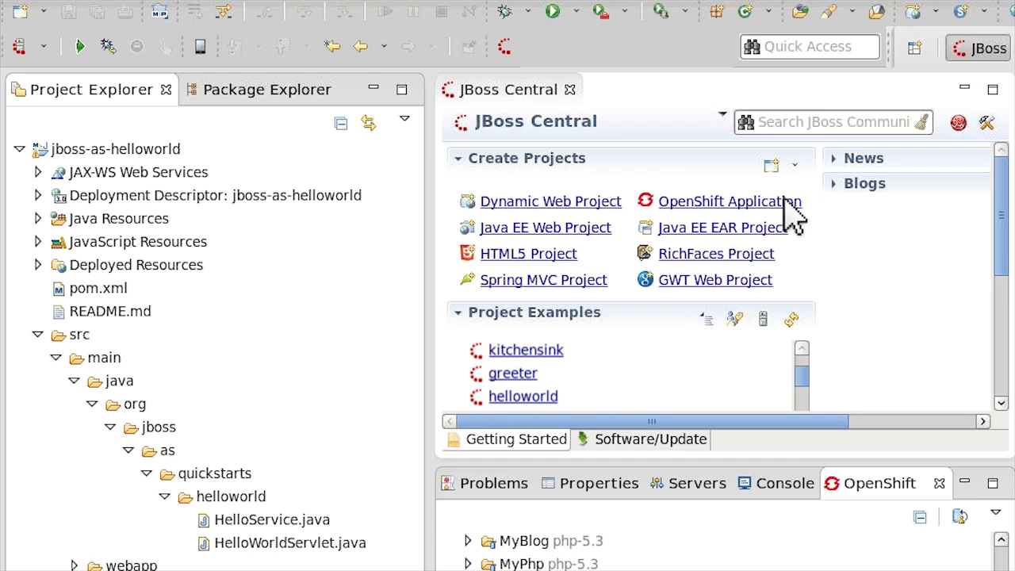
{"action": "left_click", "coordinate": [729, 200]}
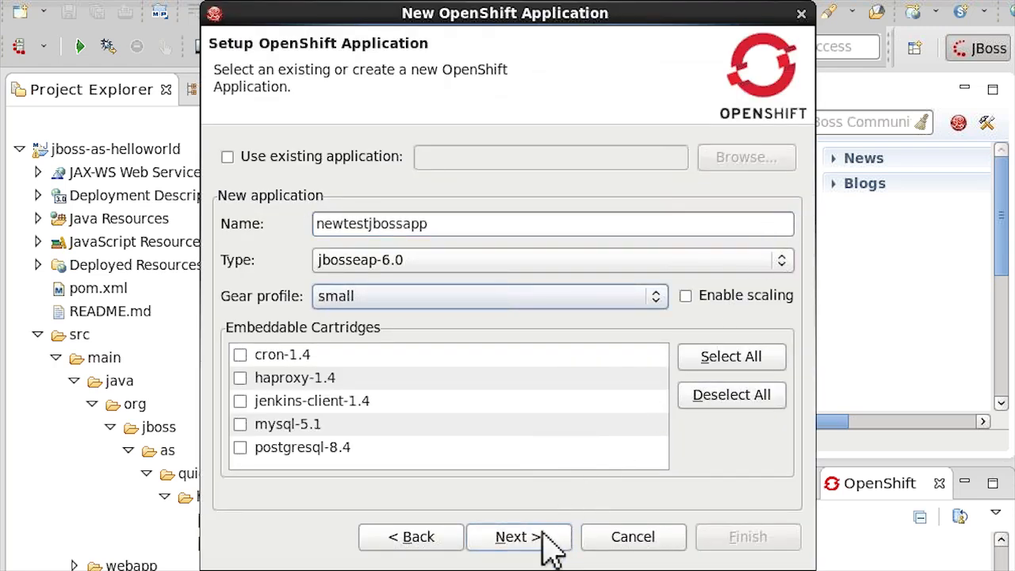
{"action": "left_click", "coordinate": [519, 536]}
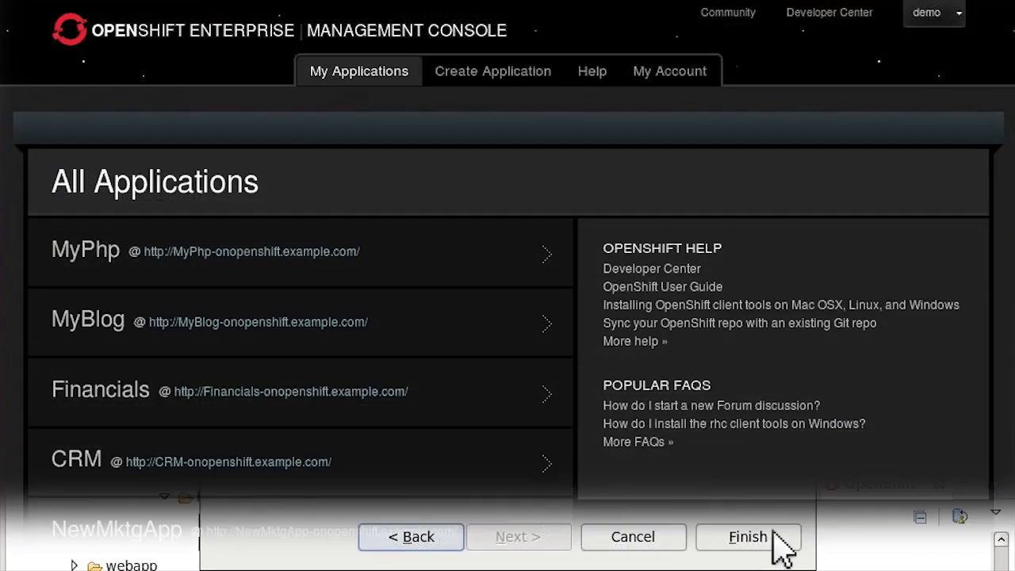
- Finish creating newtestjbossapp so it appears in the All Applications list
{"action": "left_click", "coordinate": [746, 536]}
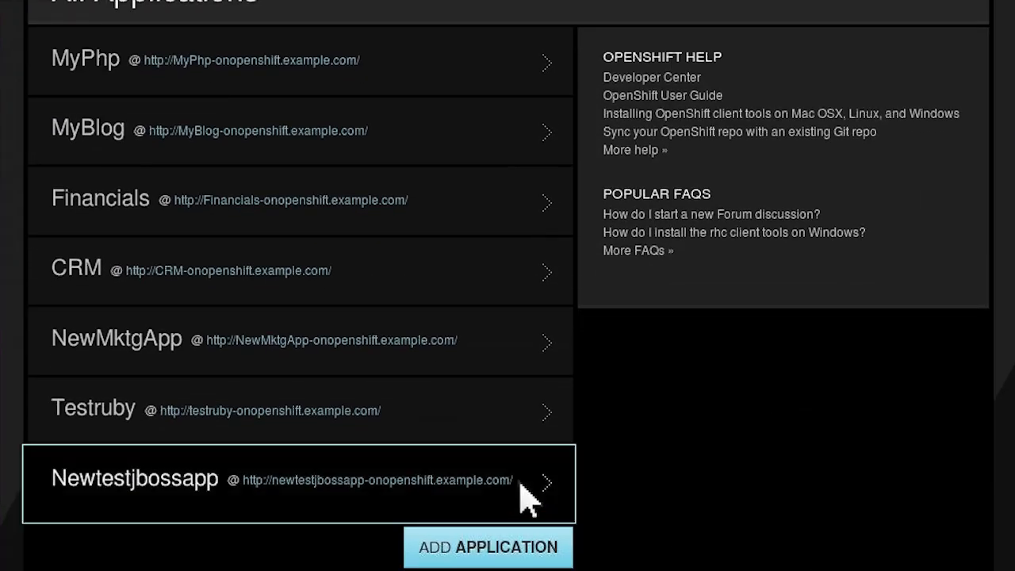